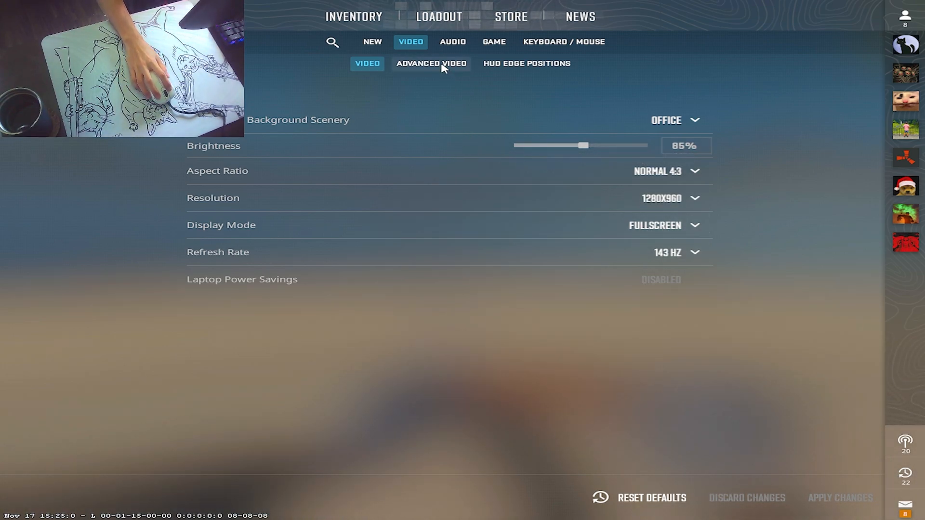
# Set FidelityFX Super Resolution to Disabled (Highest Quality) under Advanced Video settings
pyautogui.click(431, 64)
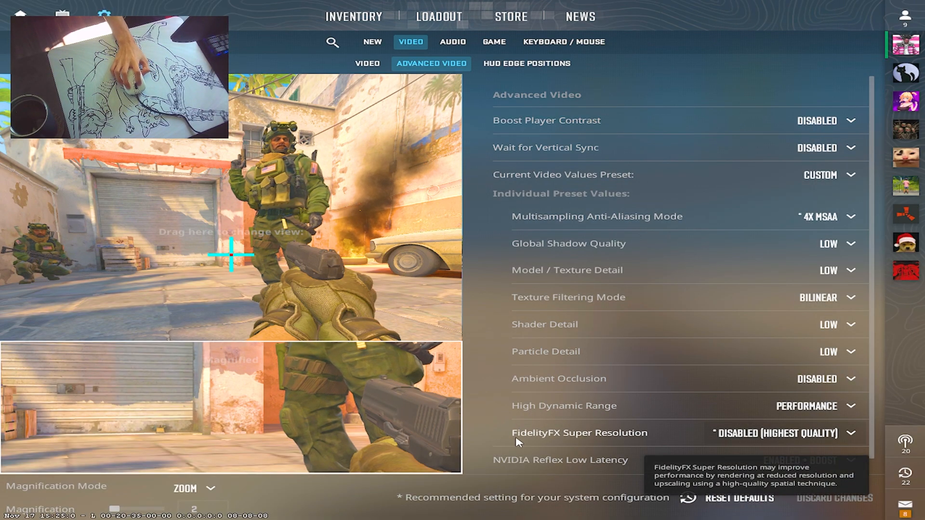
pyautogui.click(851, 433)
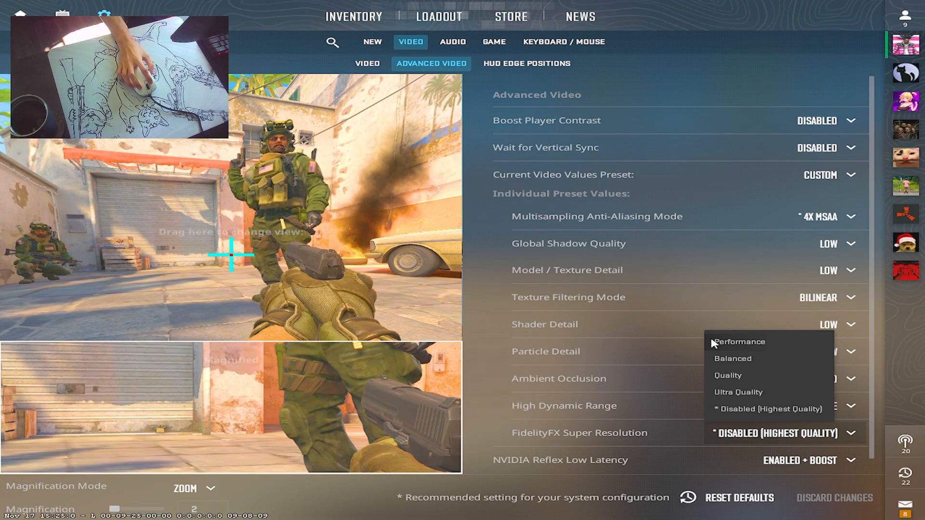
pyautogui.moveTo(769, 415)
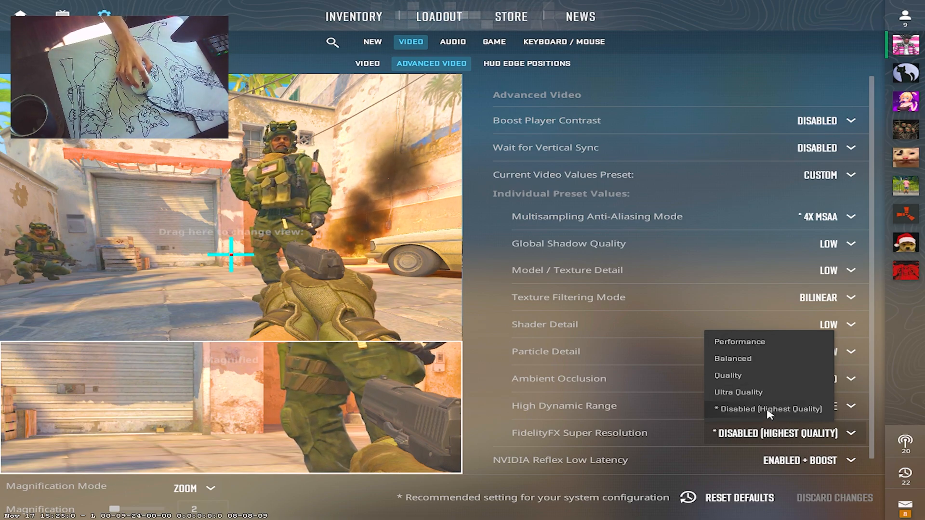
pyautogui.click(763, 409)
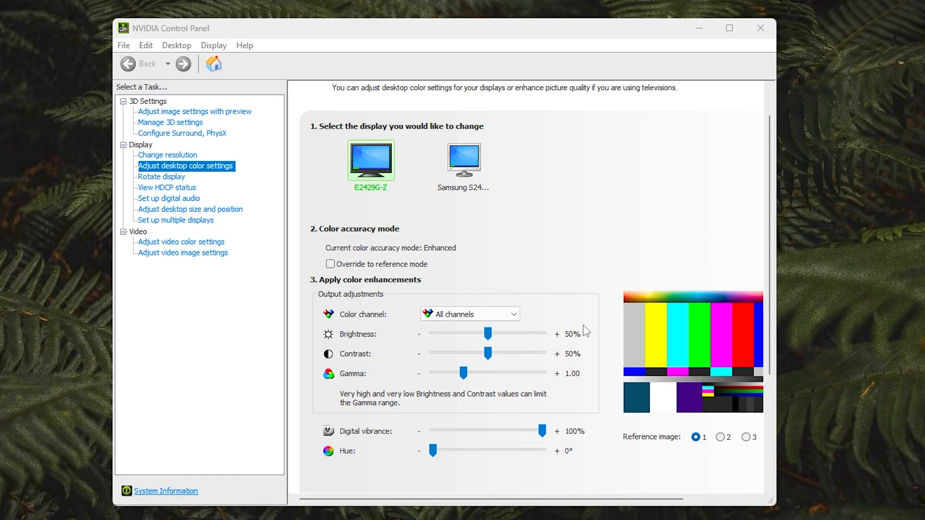
# Open Manage 3D settings and scroll Global Settings down to Vulkan/OpenGL present method
pyautogui.click(193, 111)
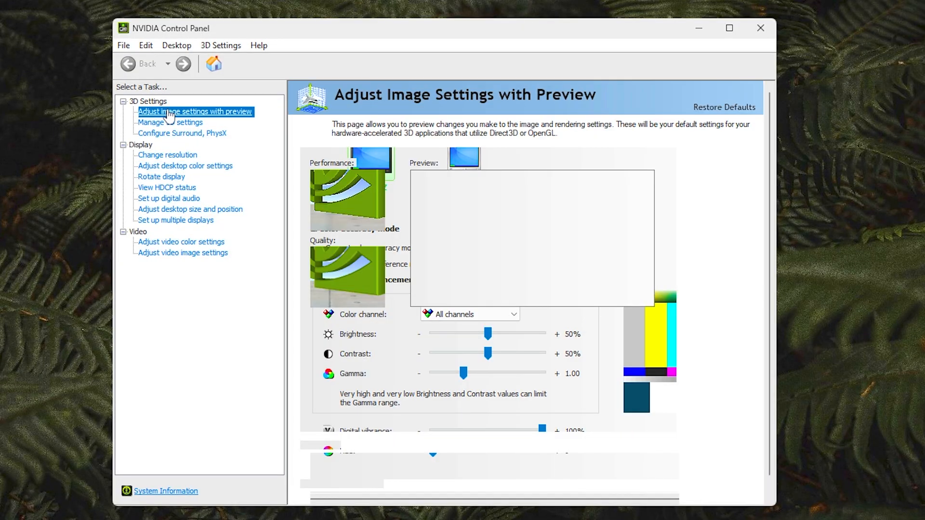
pyautogui.click(195, 112)
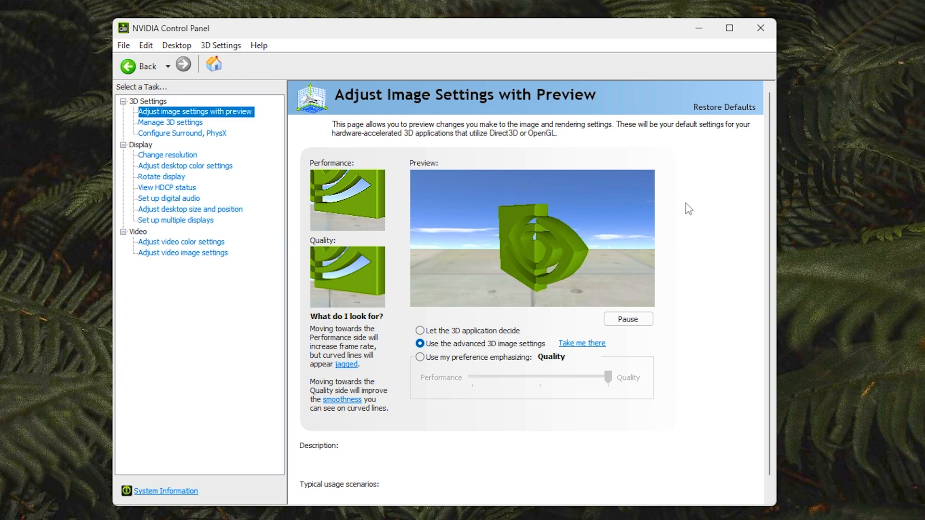
pyautogui.click(170, 122)
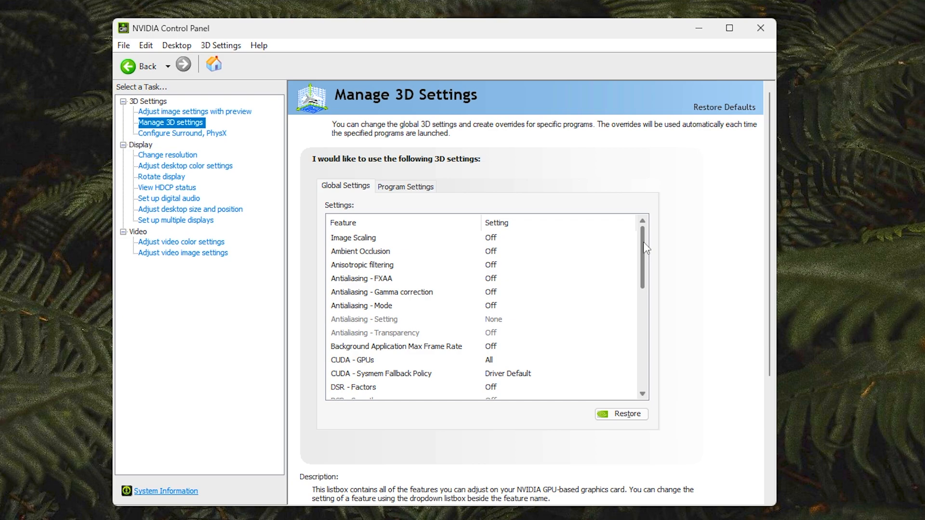
pyautogui.scroll(-3)
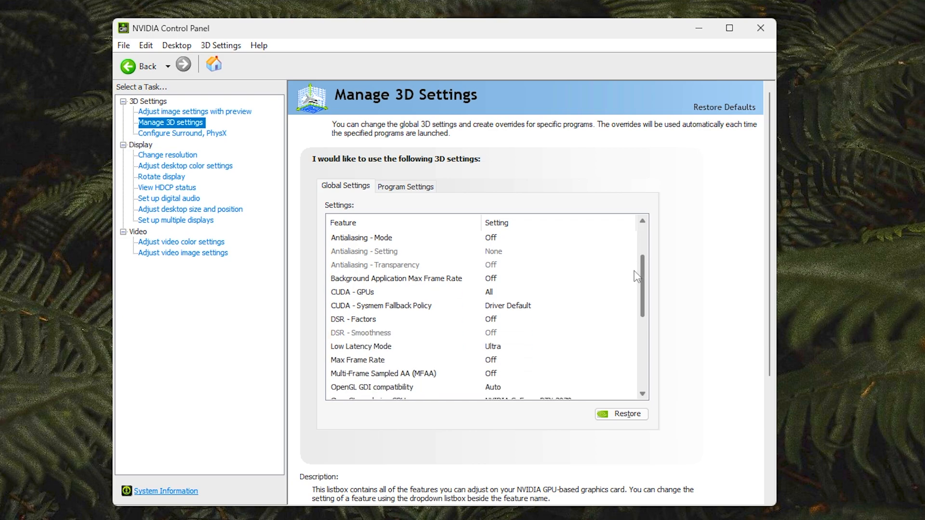
pyautogui.scroll(-3)
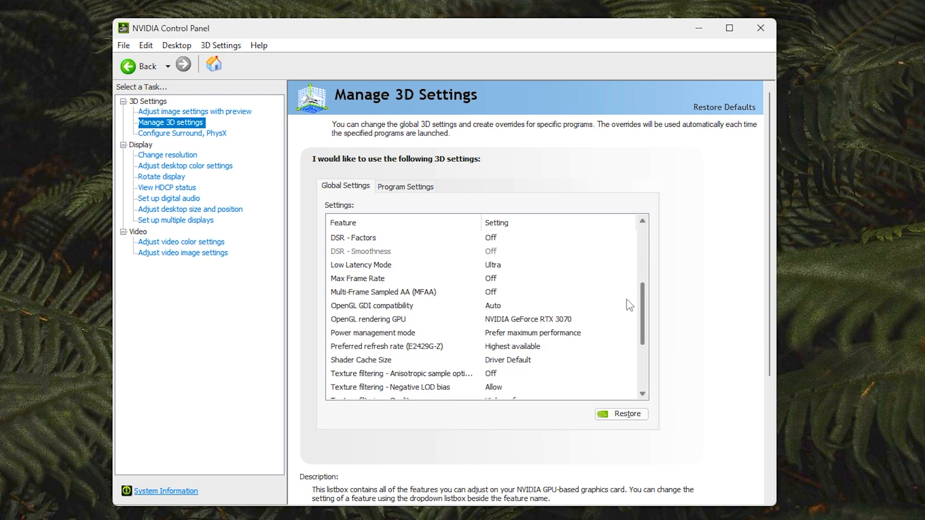
pyautogui.scroll(-3)
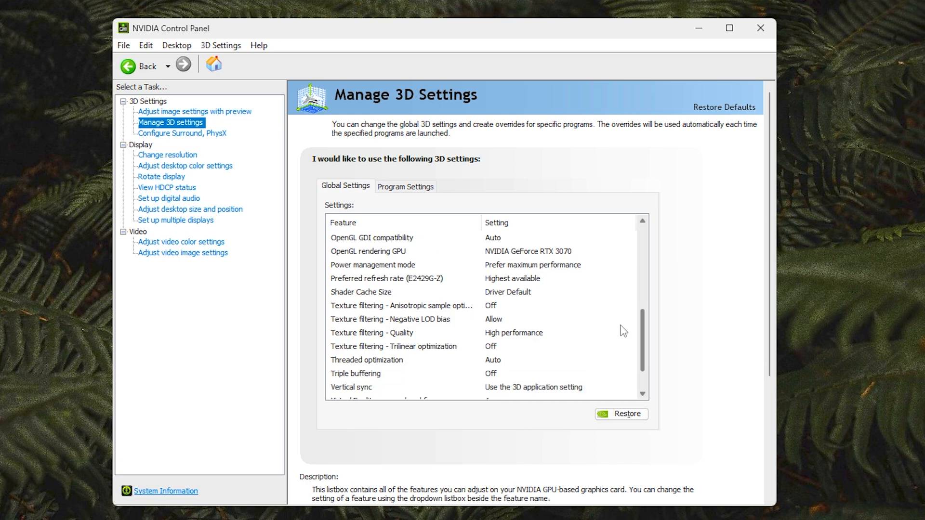
pyautogui.scroll(-3)
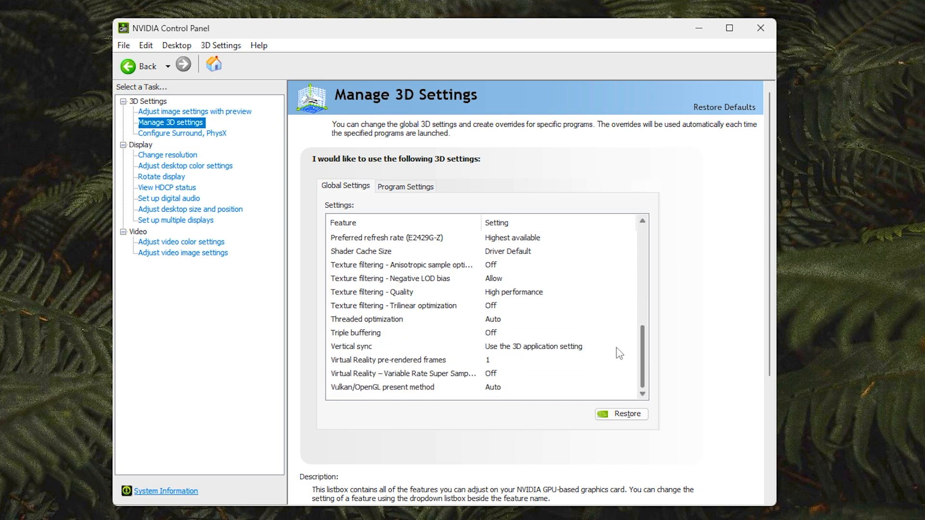